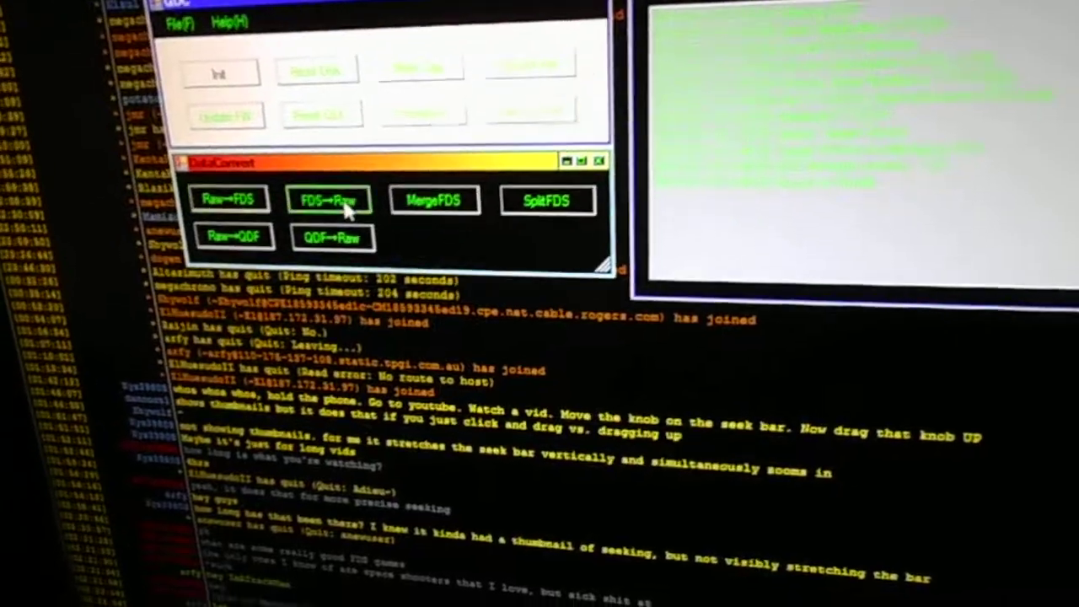
# Choose the FDS→Raw conversion in the DiskConvert window
pyautogui.click(328, 200)
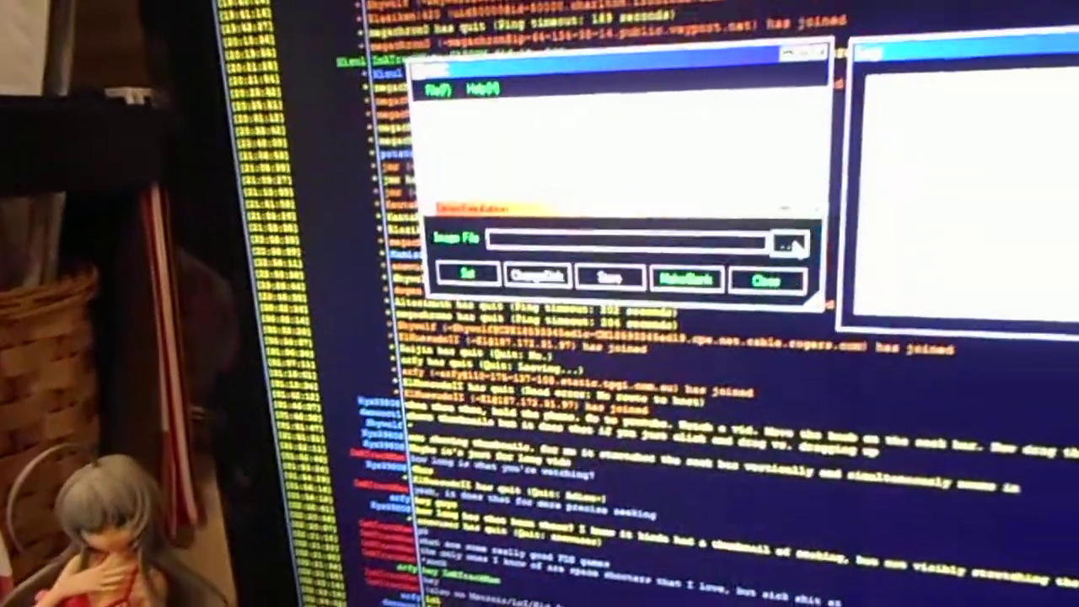
# Browse for the disk image file next to the Image File field
pyautogui.click(791, 243)
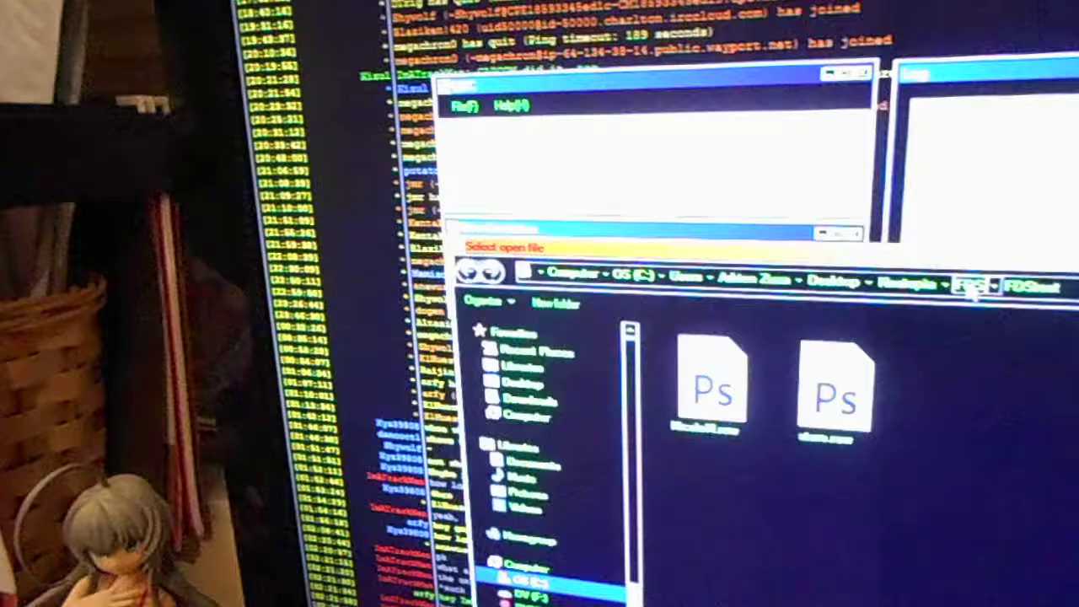